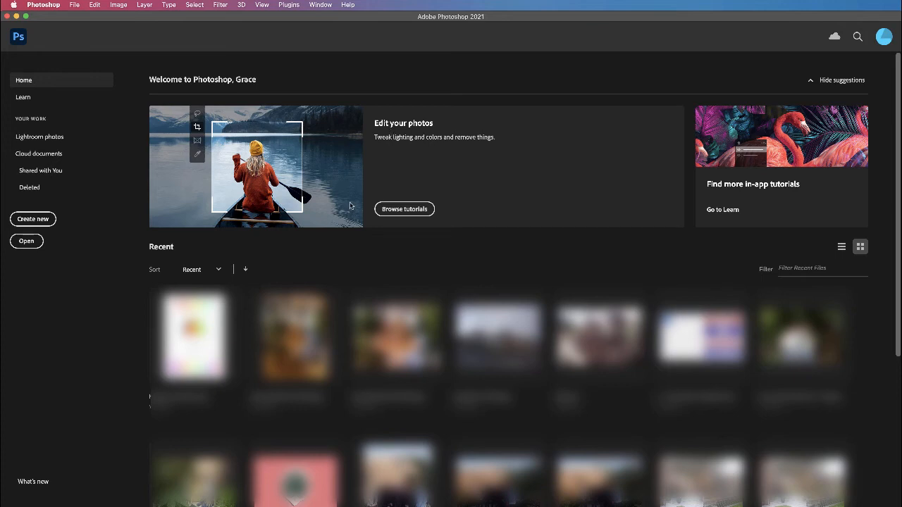
mouse_move(353, 186)
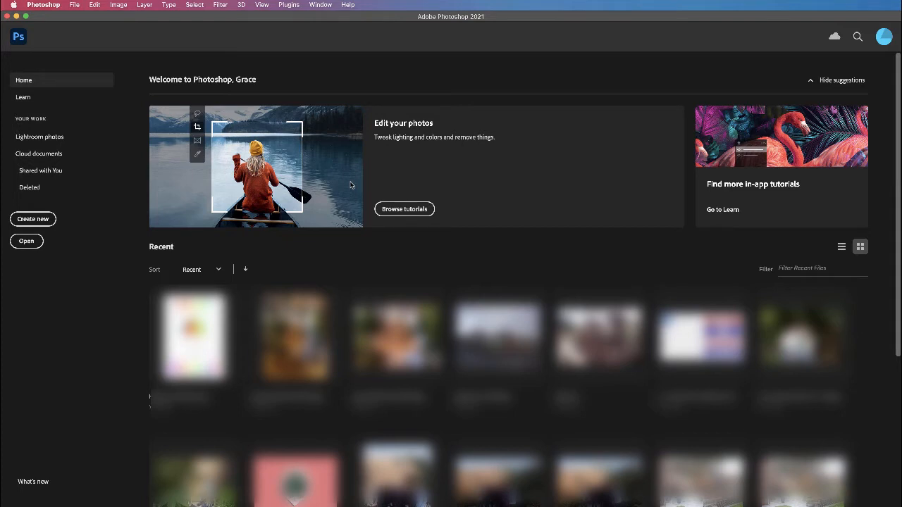
mouse_move(344, 183)
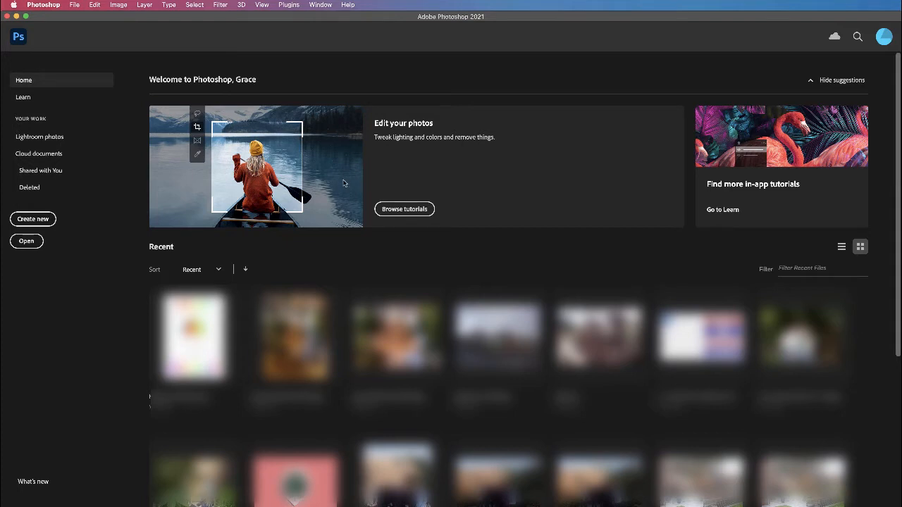
mouse_move(340, 183)
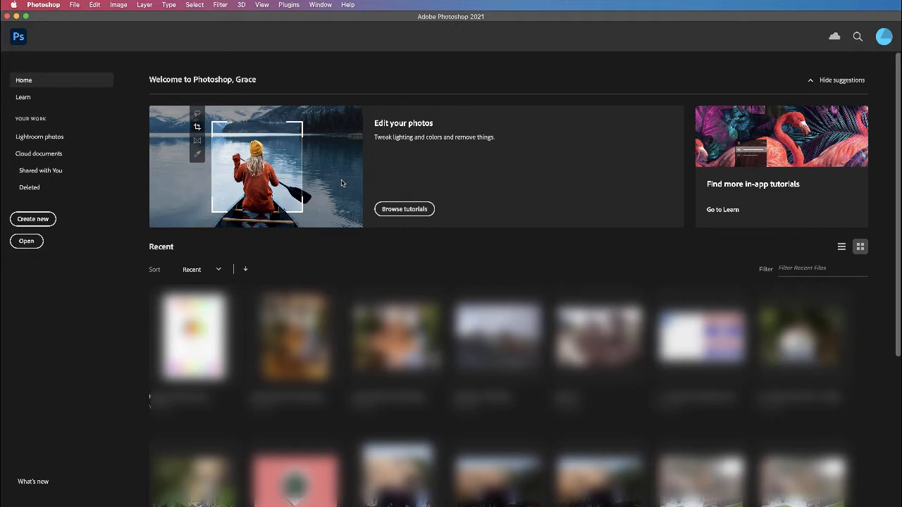
mouse_move(347, 180)
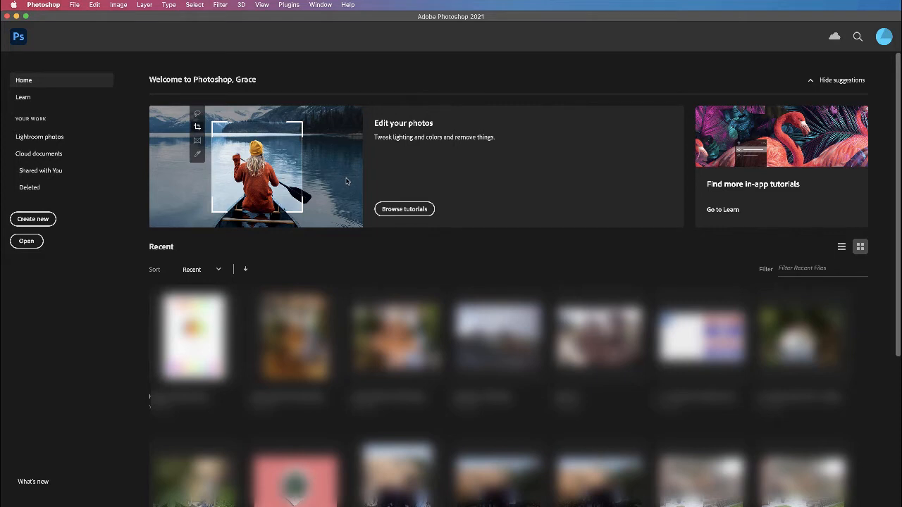
mouse_move(341, 177)
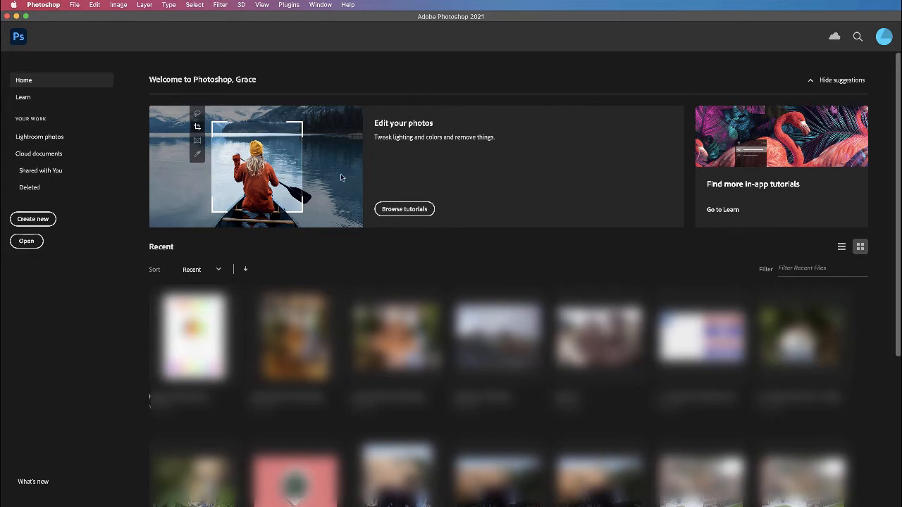
mouse_move(340, 177)
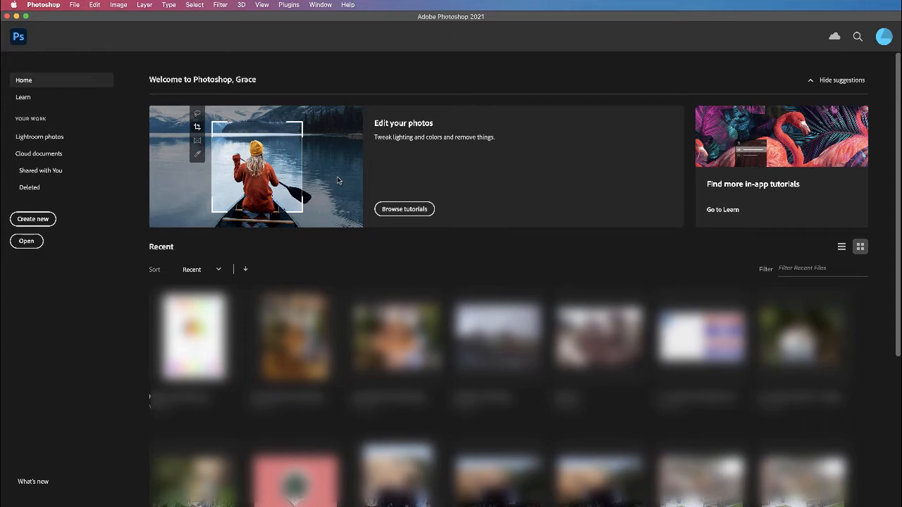
mouse_move(338, 177)
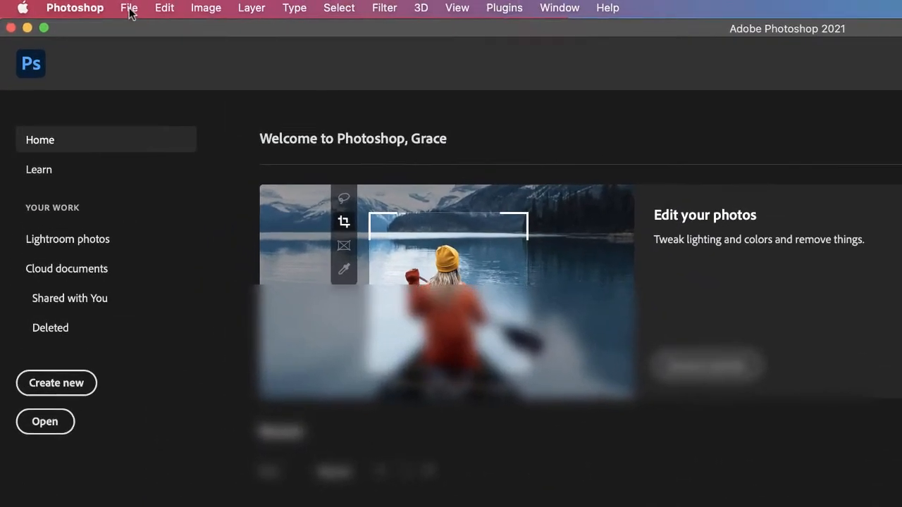
- Start a new PDF Presentation from File > Automate with an empty source list
left_click(130, 9)
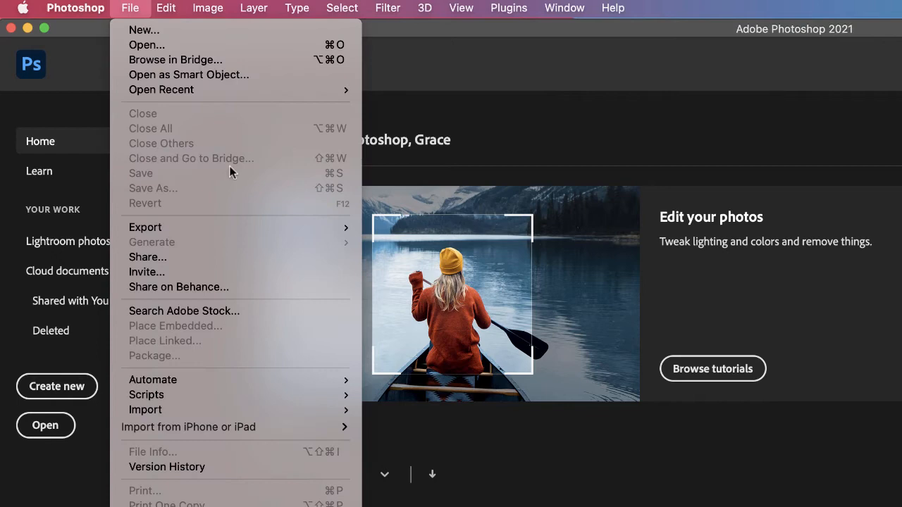
mouse_move(152, 380)
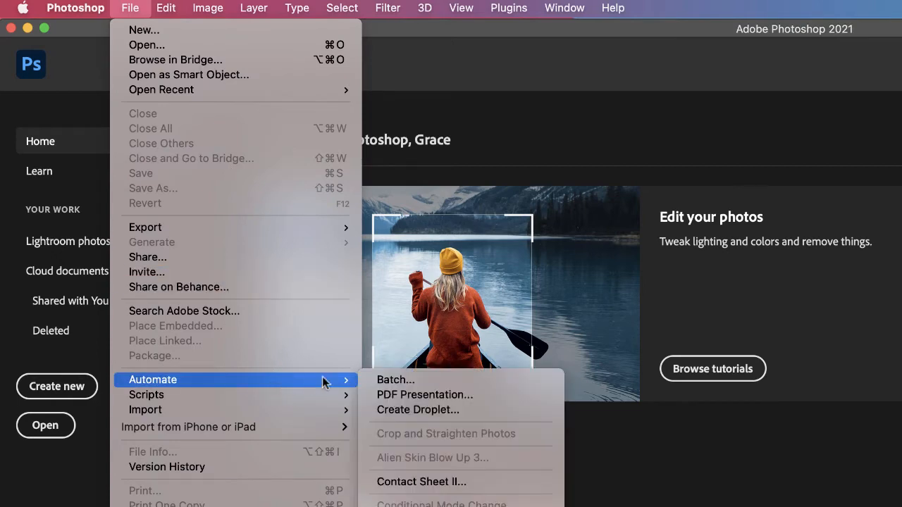
mouse_move(407, 394)
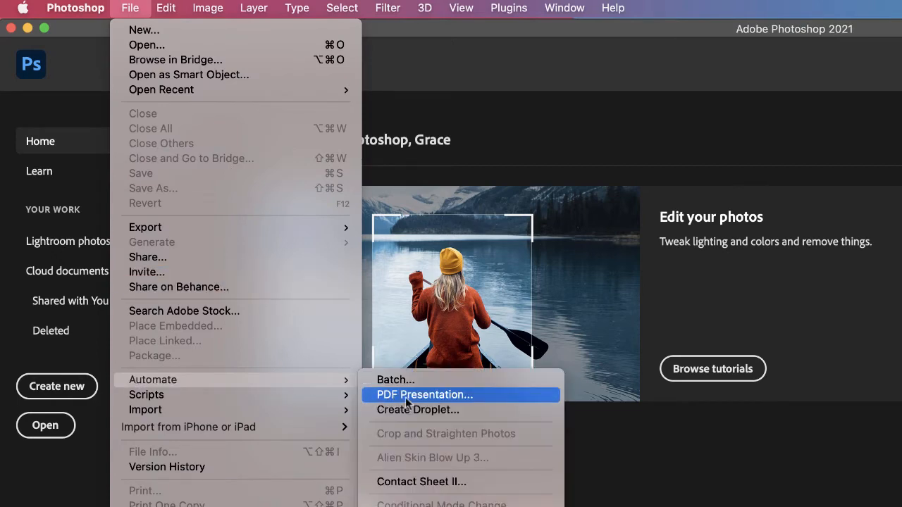
left_click(423, 395)
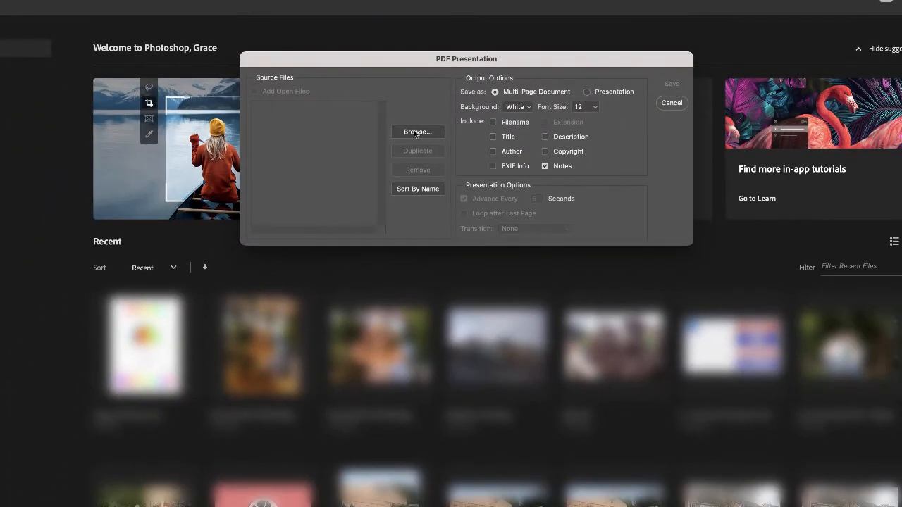
- Browse to the image folder and select all five cactus images as sources
left_click(417, 132)
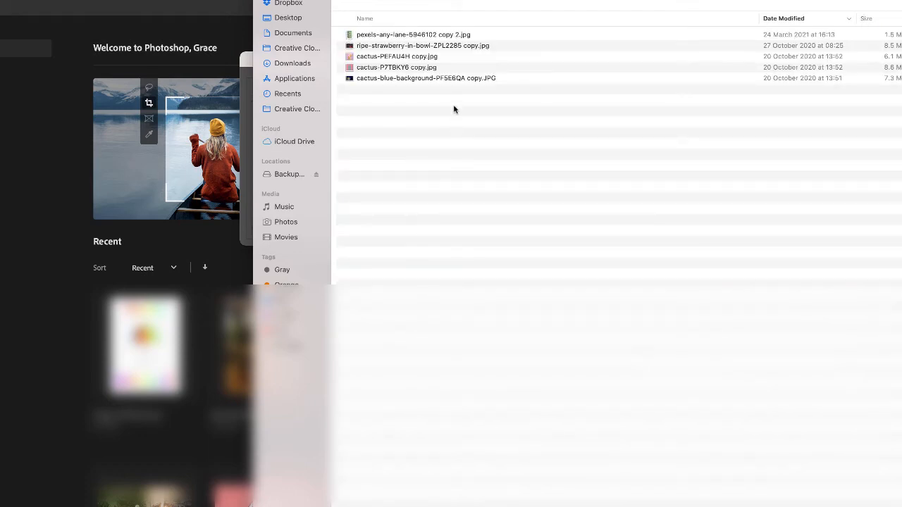
left_click(426, 77)
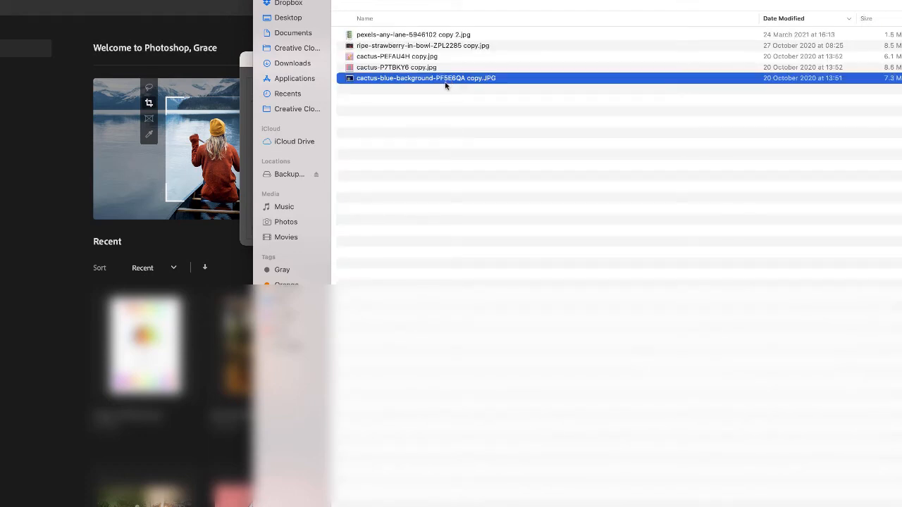
key("cmd+a")
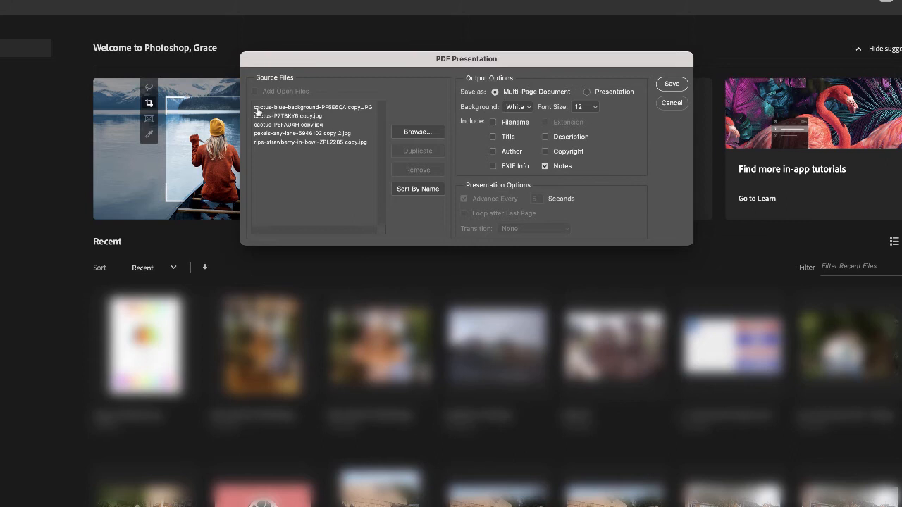
mouse_move(300, 113)
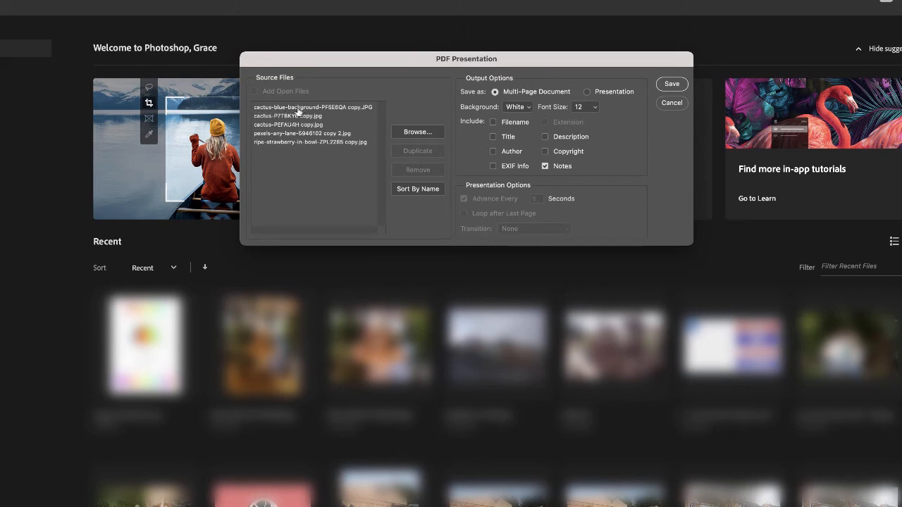
mouse_move(296, 166)
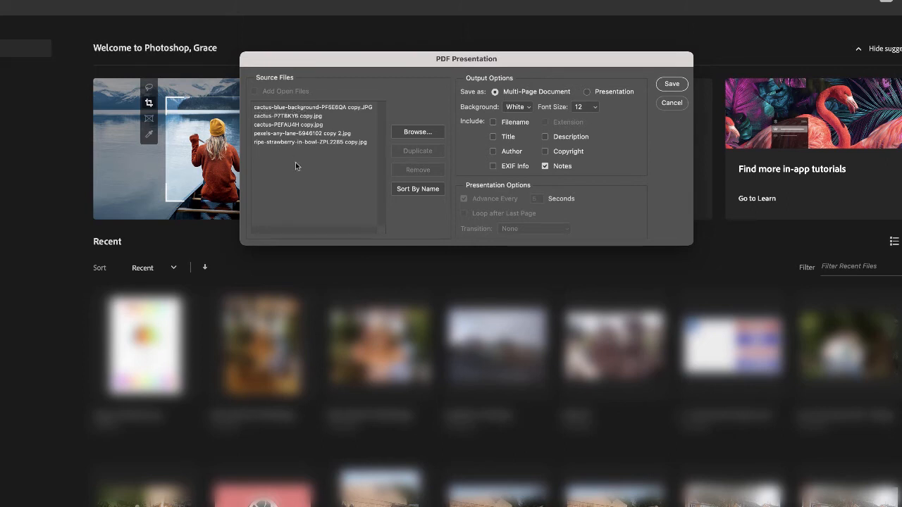
mouse_move(333, 169)
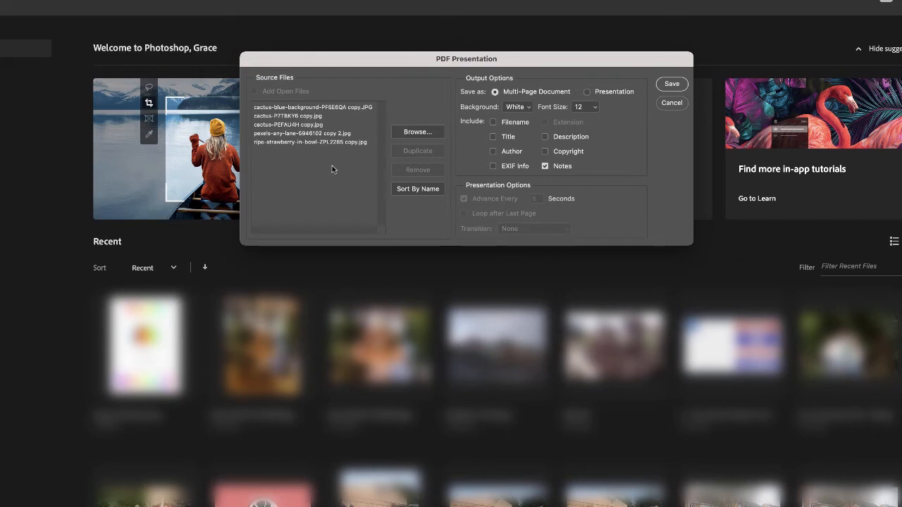
mouse_move(411, 191)
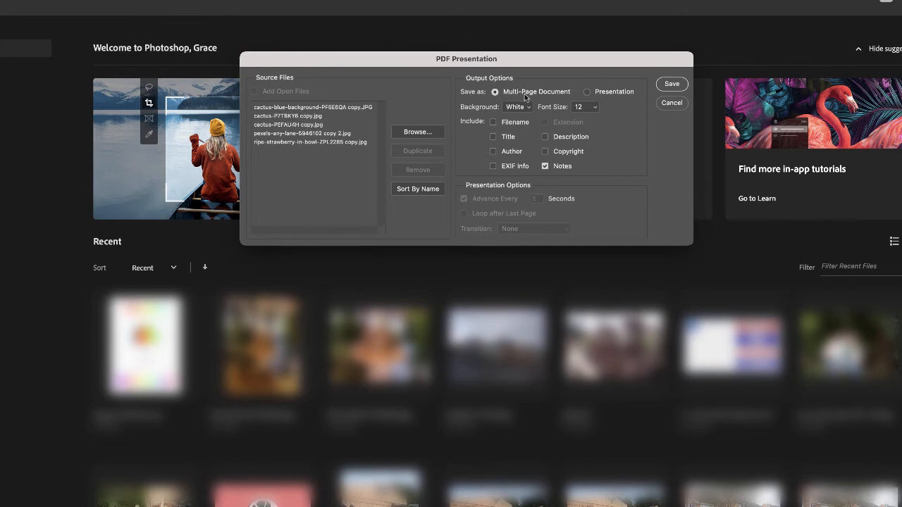
mouse_move(535, 99)
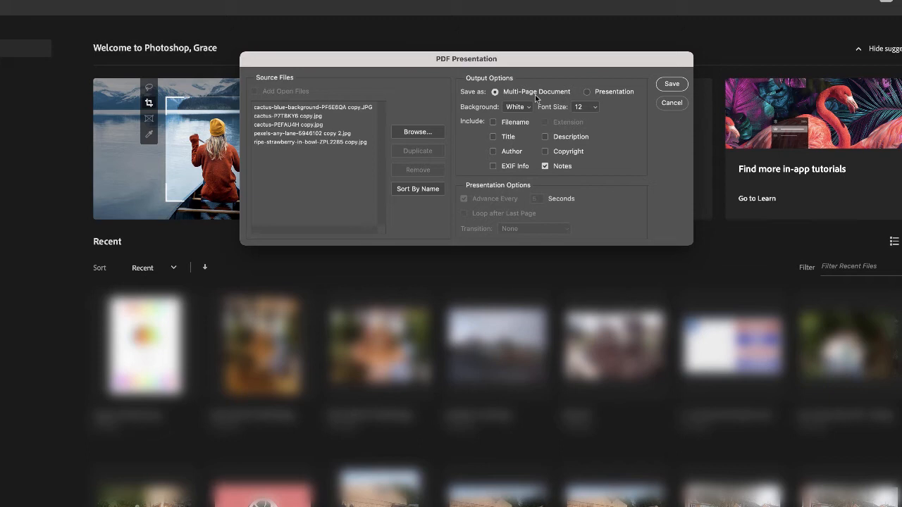
left_click(515, 107)
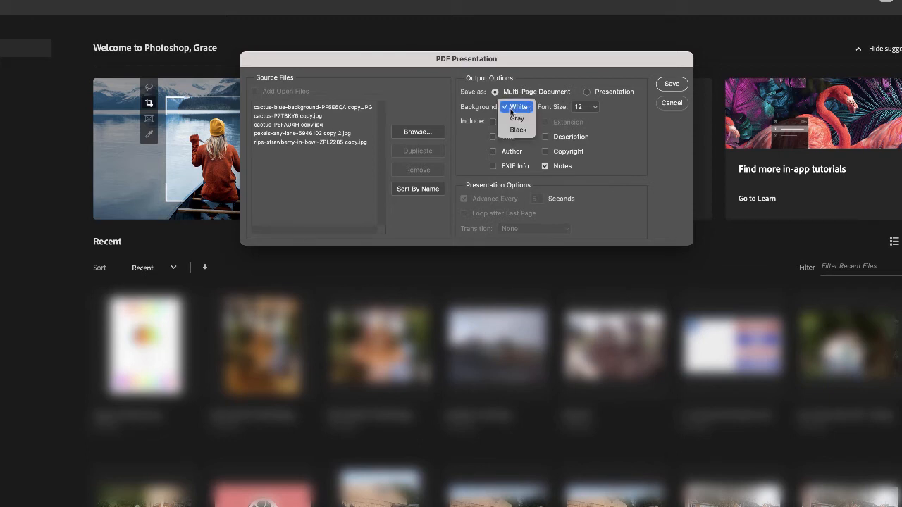
left_click(517, 107)
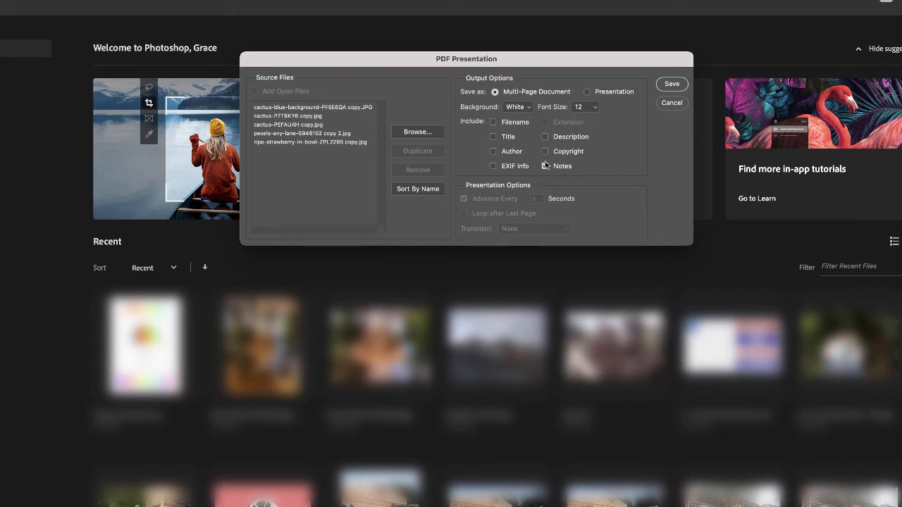
left_click(545, 167)
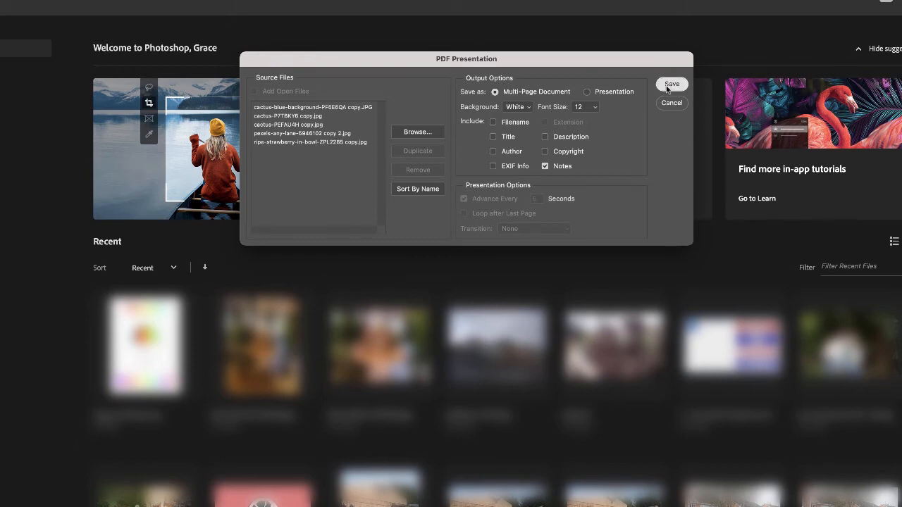
left_click(671, 84)
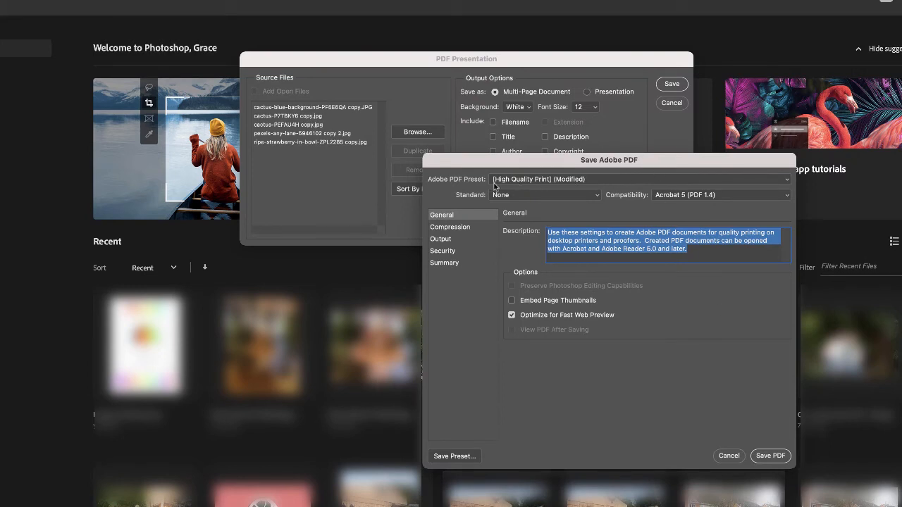
mouse_move(483, 183)
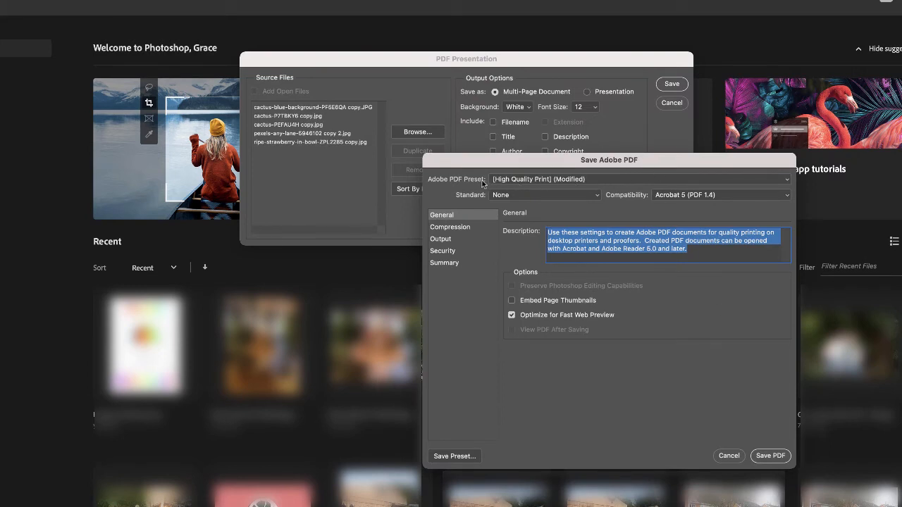
mouse_move(468, 184)
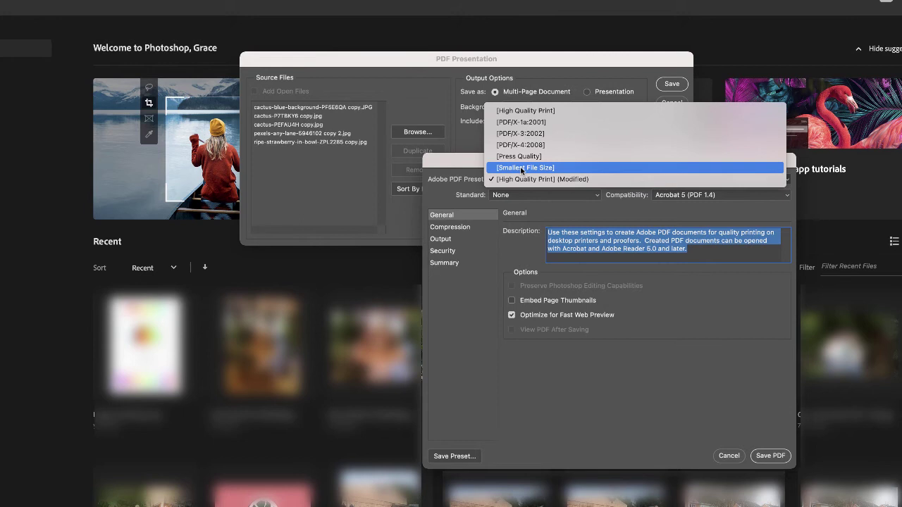
mouse_move(505, 169)
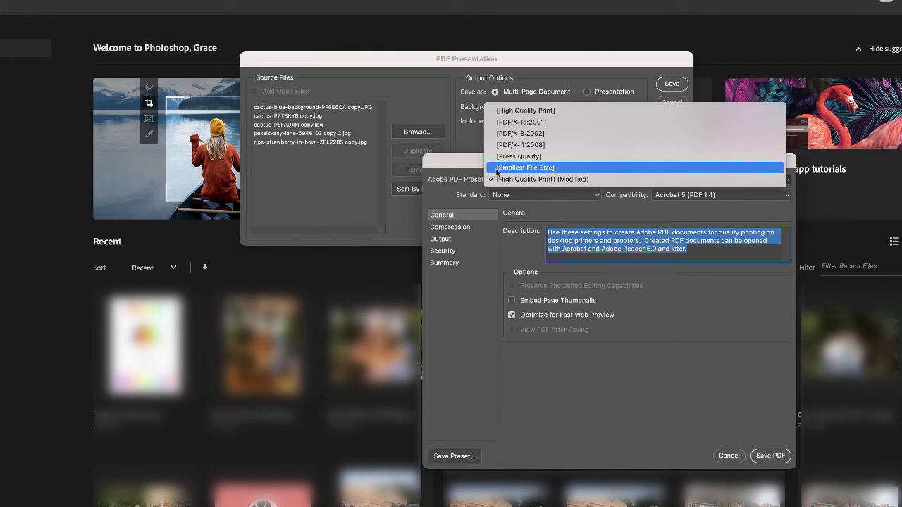
mouse_move(524, 110)
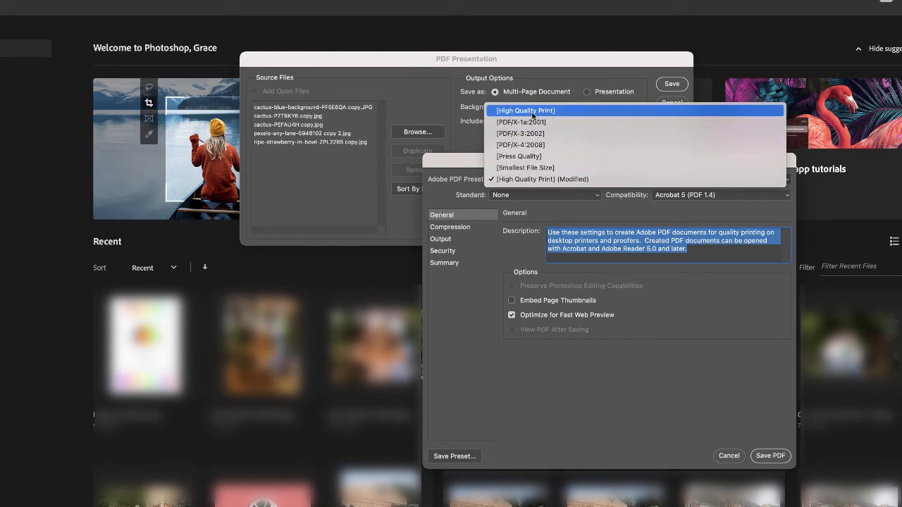
mouse_move(575, 115)
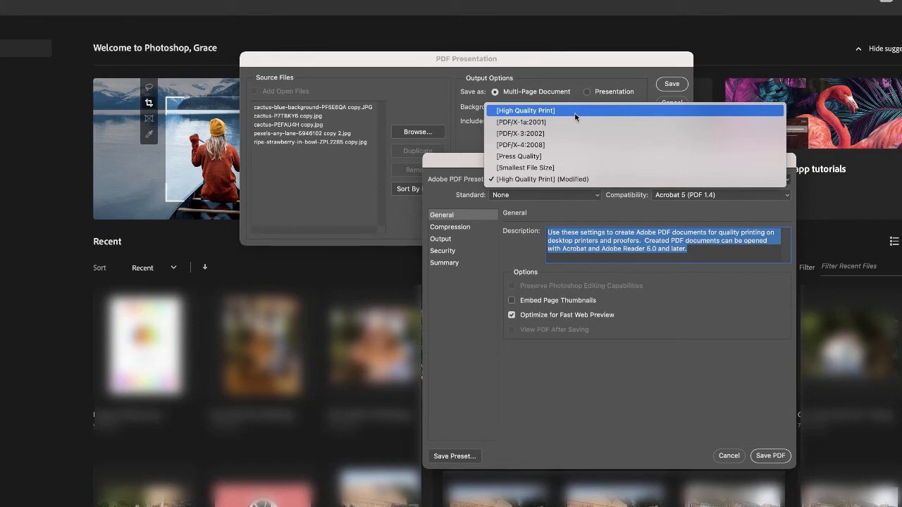
mouse_move(563, 117)
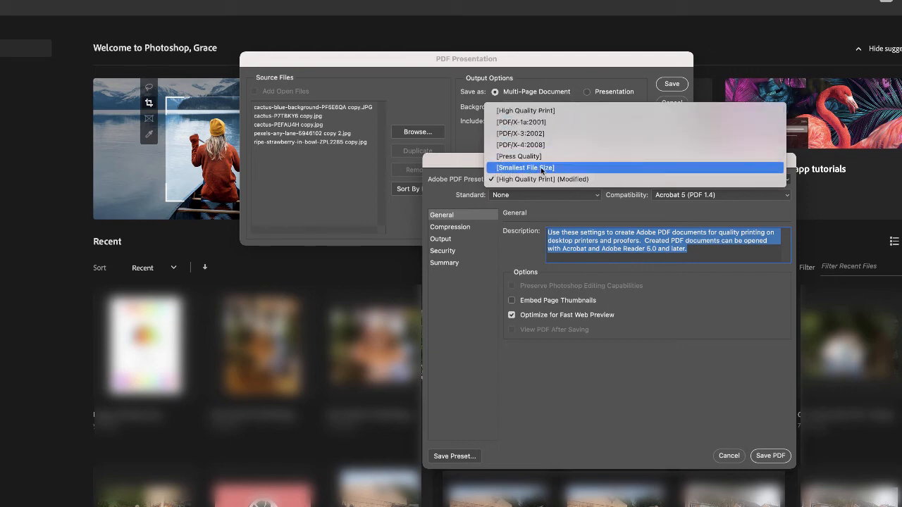
- Choose the [Smallest File Size] preset, giving Acrobat 6 (PDF 1.5) compatibility
left_click(524, 166)
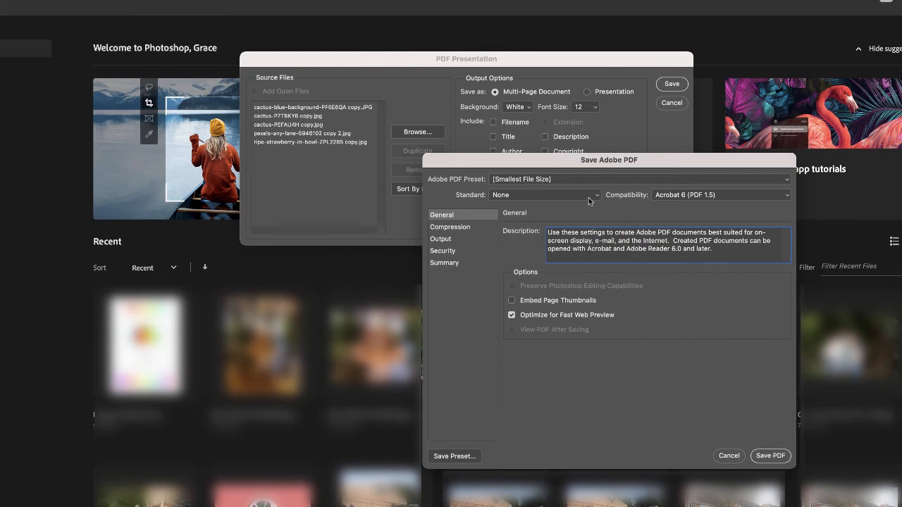
mouse_move(558, 198)
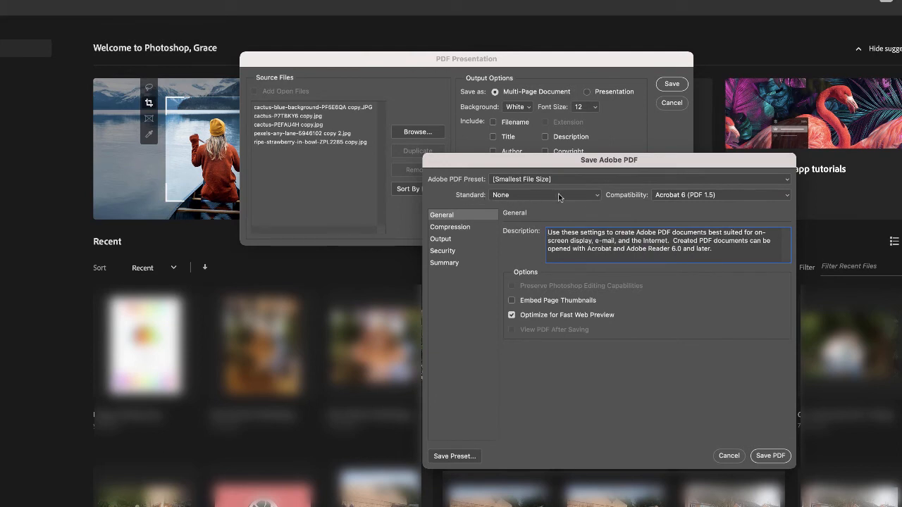
mouse_move(671, 203)
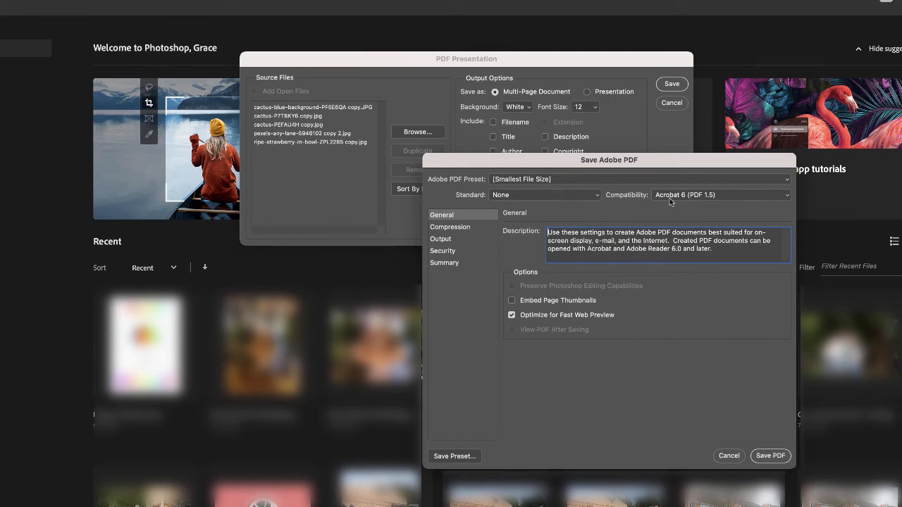
mouse_move(661, 203)
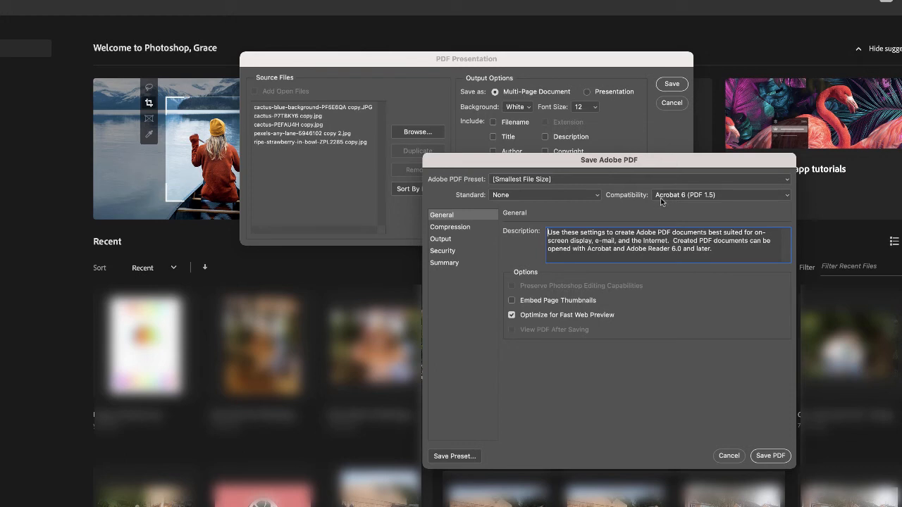
mouse_move(569, 321)
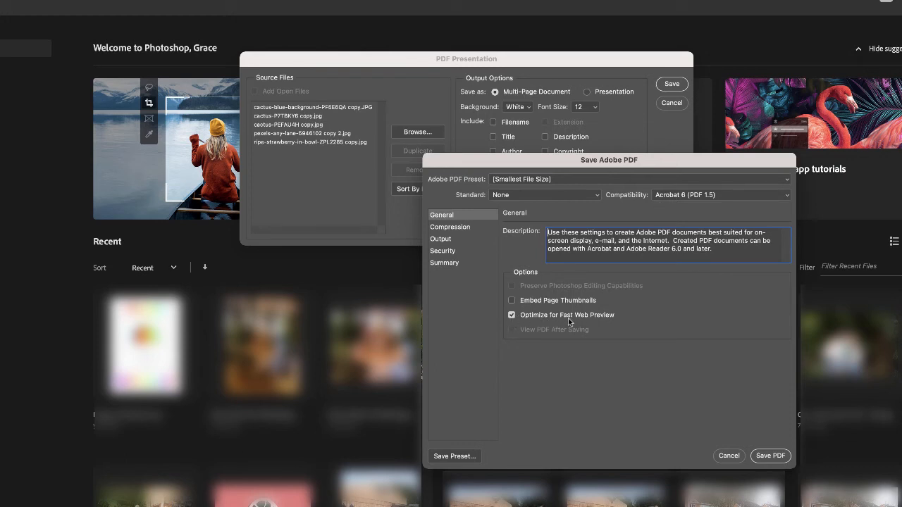
mouse_move(613, 316)
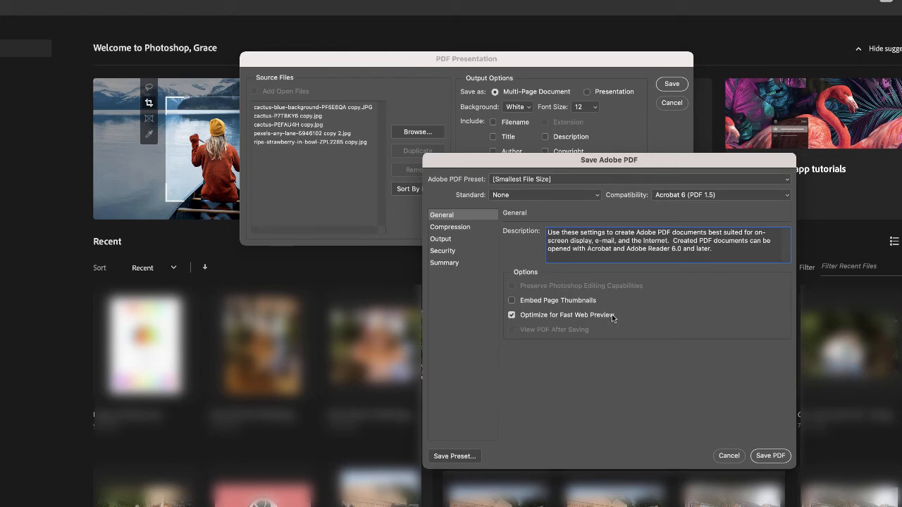
- Enable Embed Page Thumbnails and show the Compression settings
left_click(511, 300)
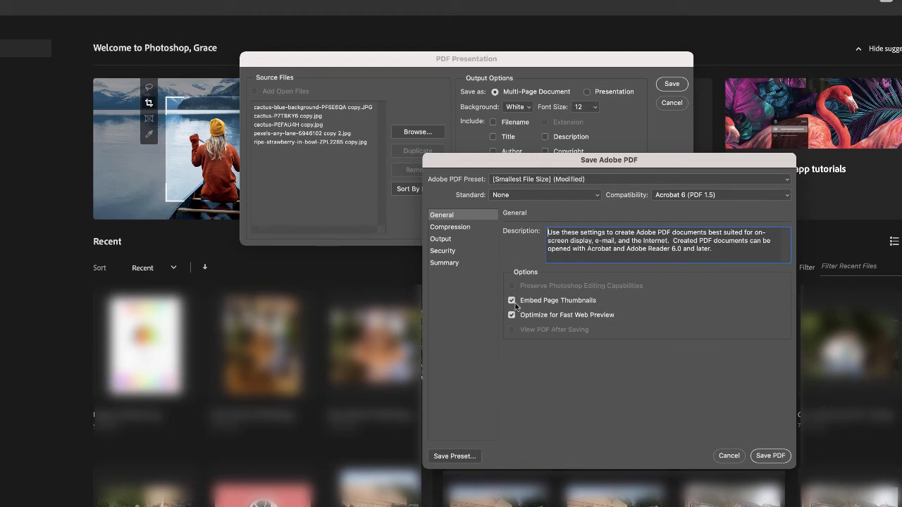
mouse_move(623, 316)
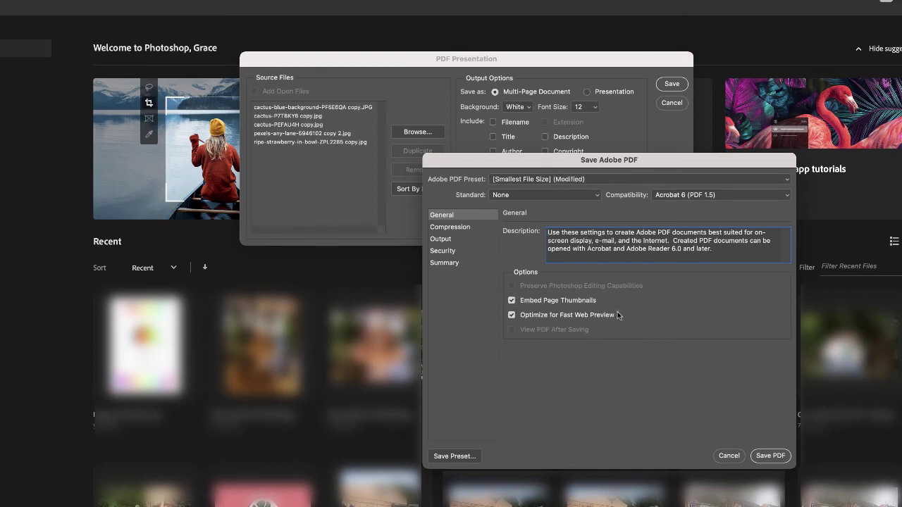
left_click(449, 227)
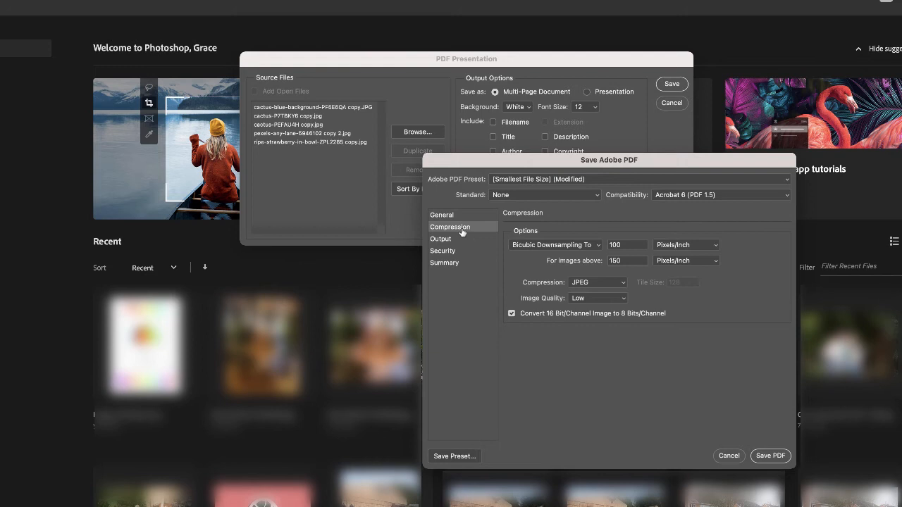
mouse_move(448, 240)
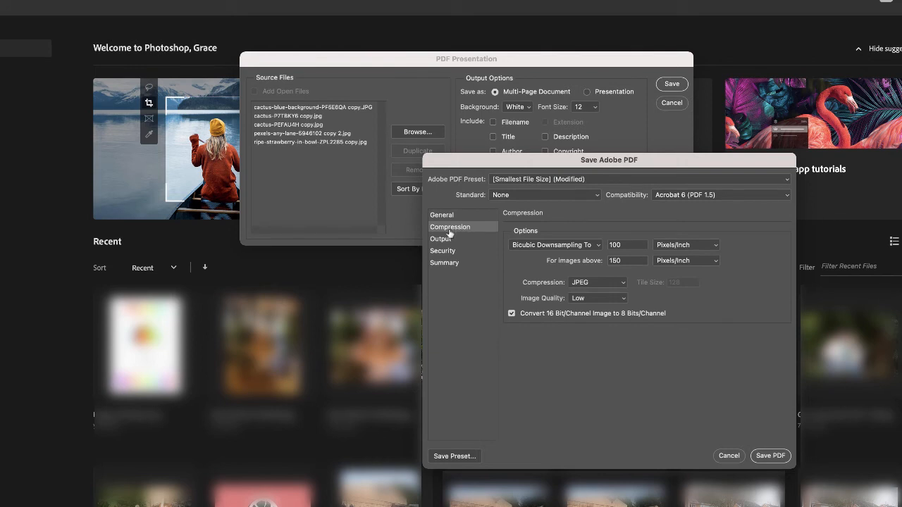
mouse_move(499, 254)
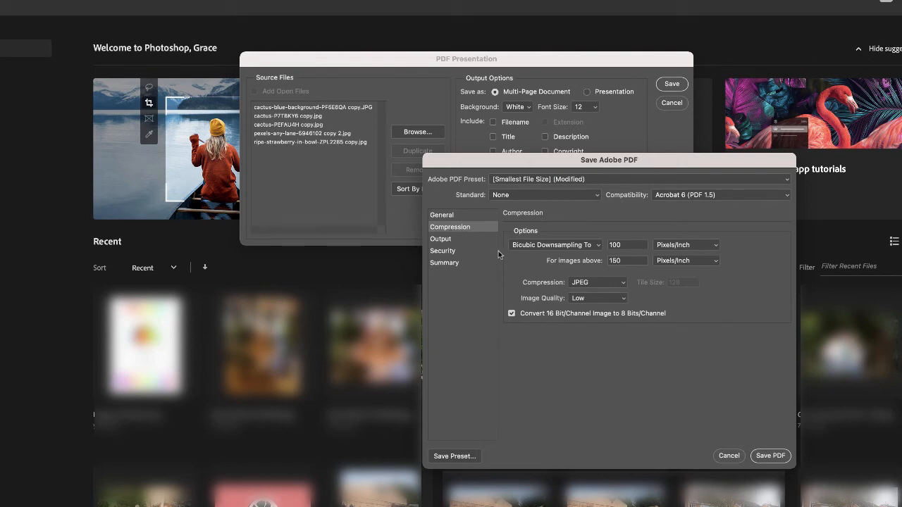
mouse_move(554, 287)
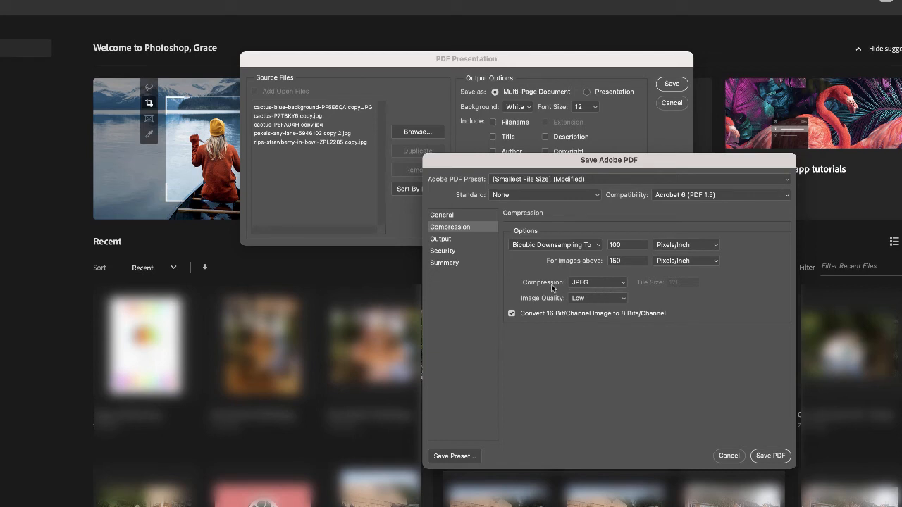
left_click(597, 299)
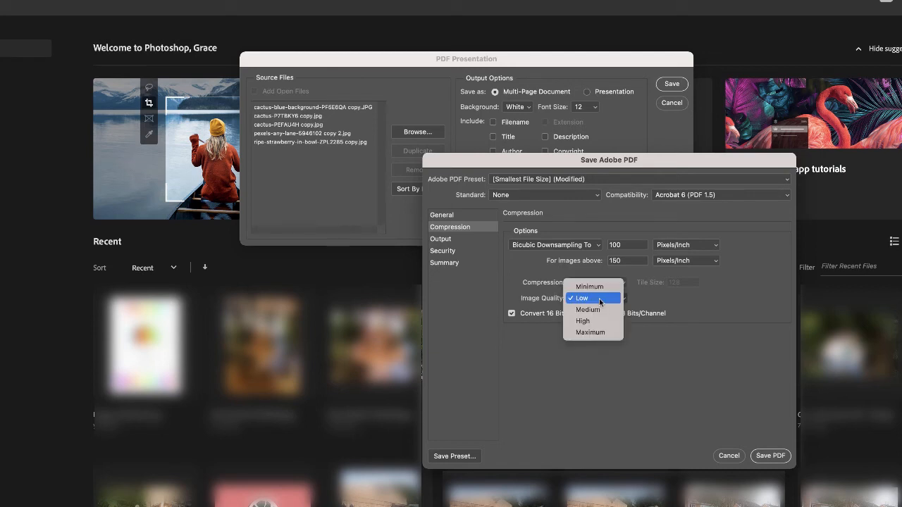
left_click(580, 298)
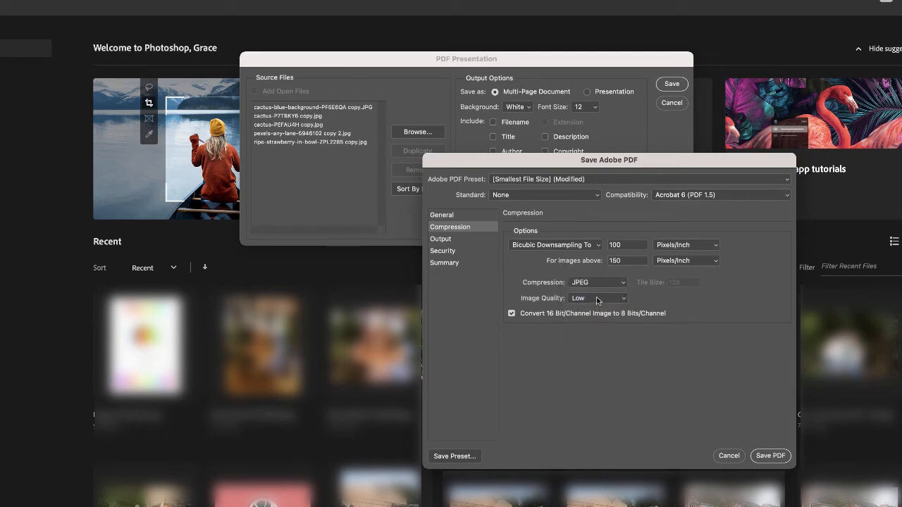
left_click(441, 214)
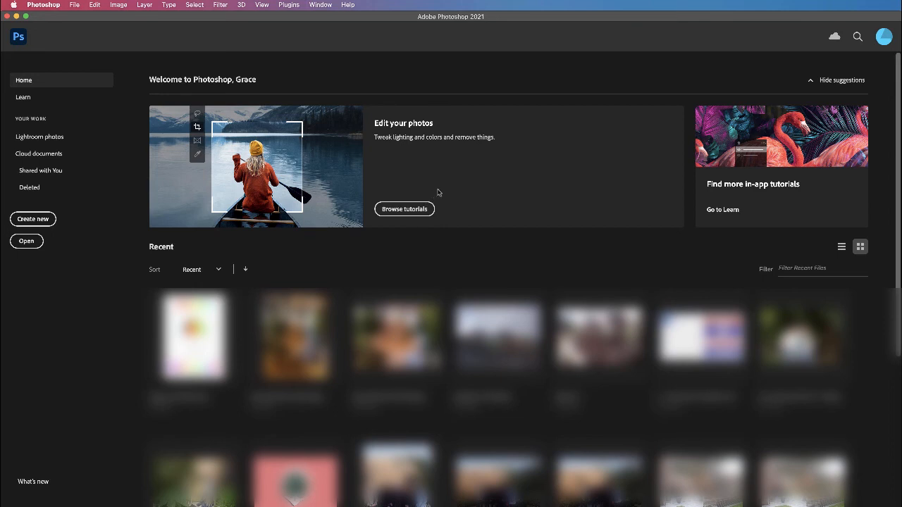
mouse_move(58, 34)
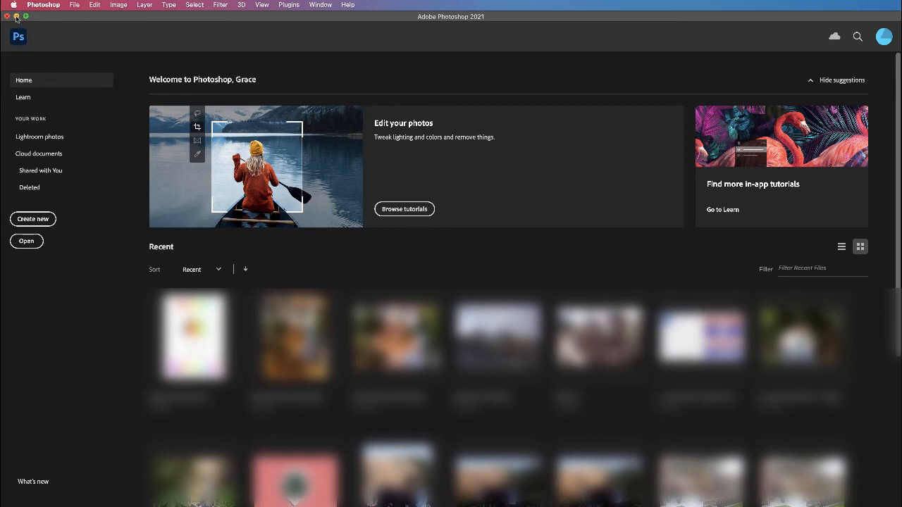
- Reveal the desktop, reposition the Demo.pdf icon, and open it in Acrobat
left_click(6, 14)
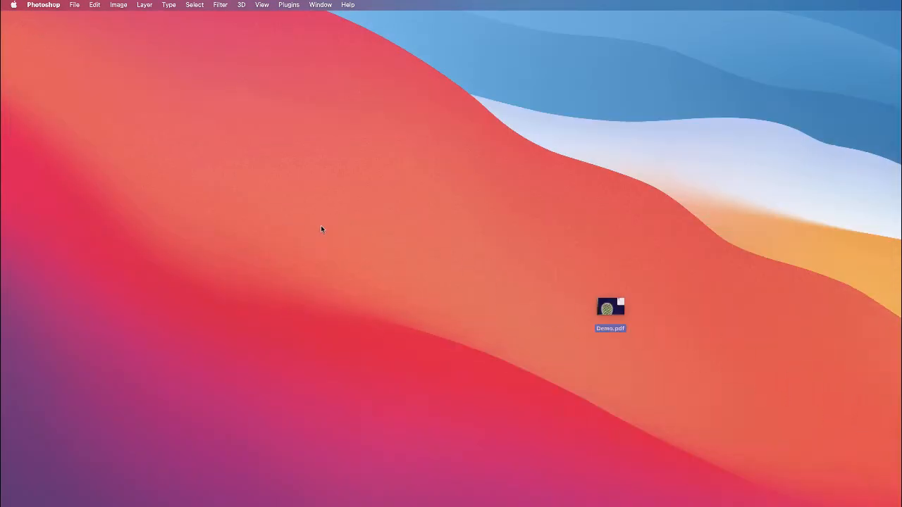
left_click_drag(608, 307, 319, 194)
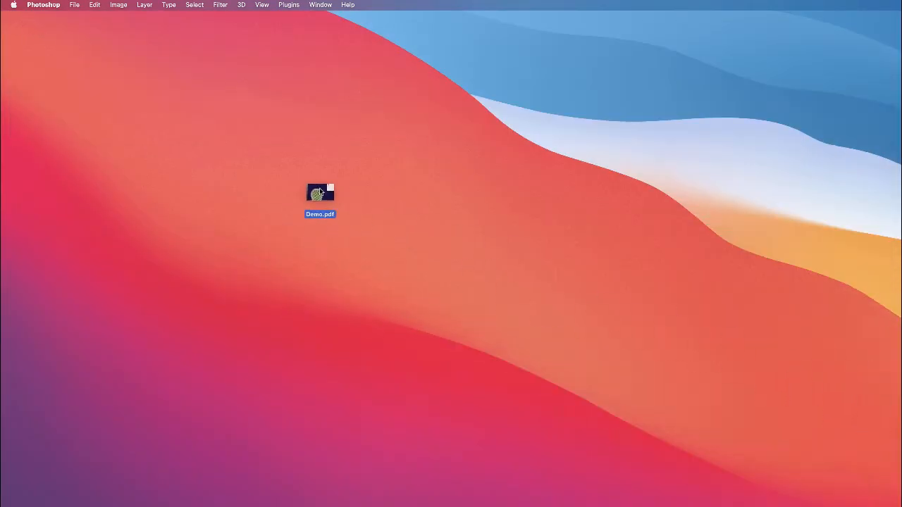
left_click_drag(318, 194, 315, 169)
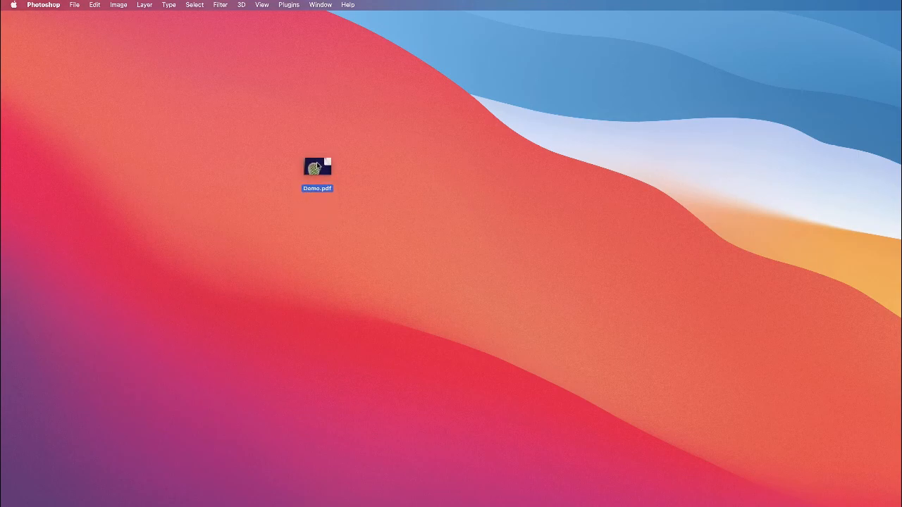
double_click(315, 166)
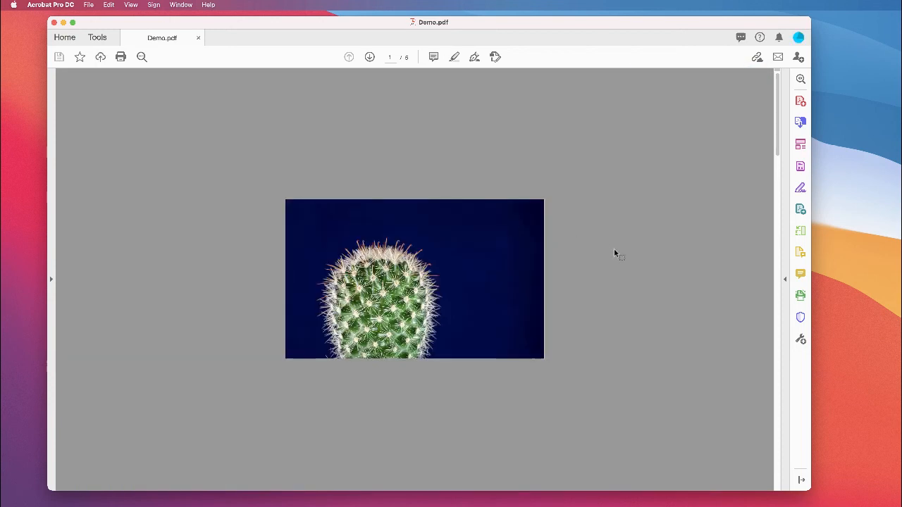
- Show Demo.pdf's five page thumbnails and return to the first cactus page
left_click(51, 279)
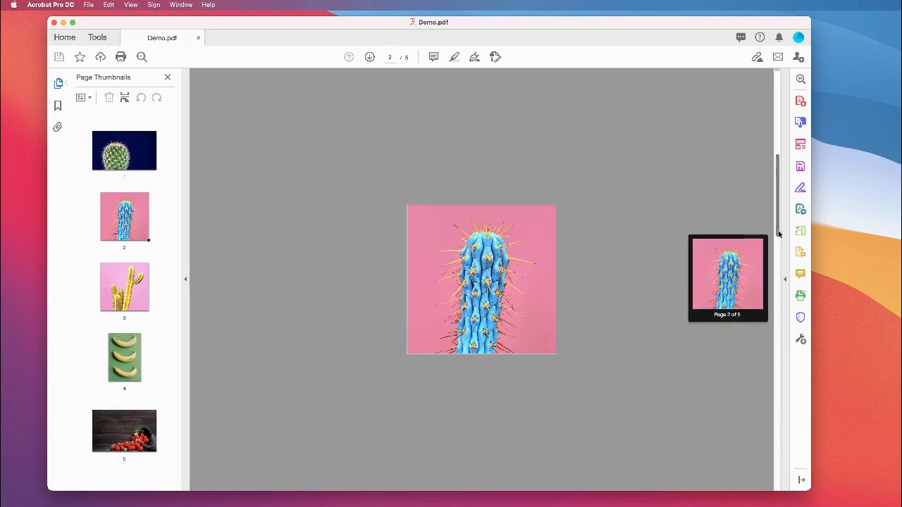
left_click(124, 149)
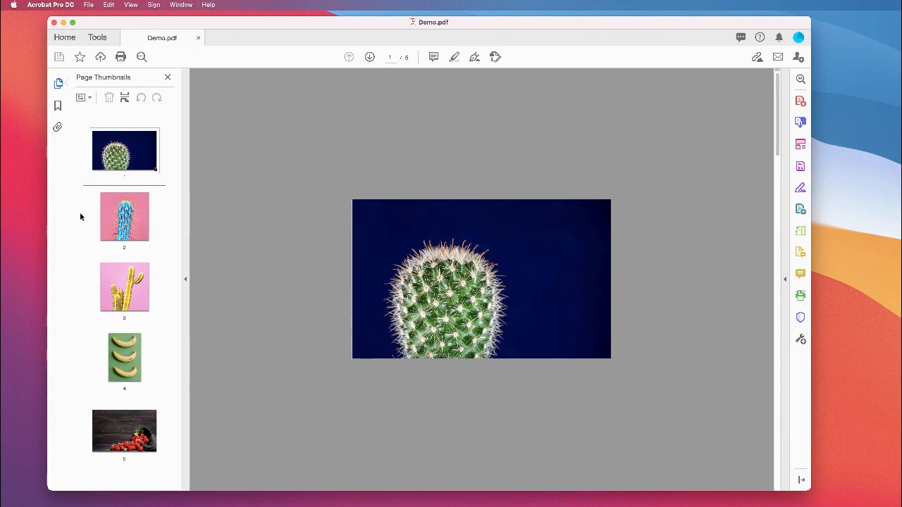
mouse_move(82, 219)
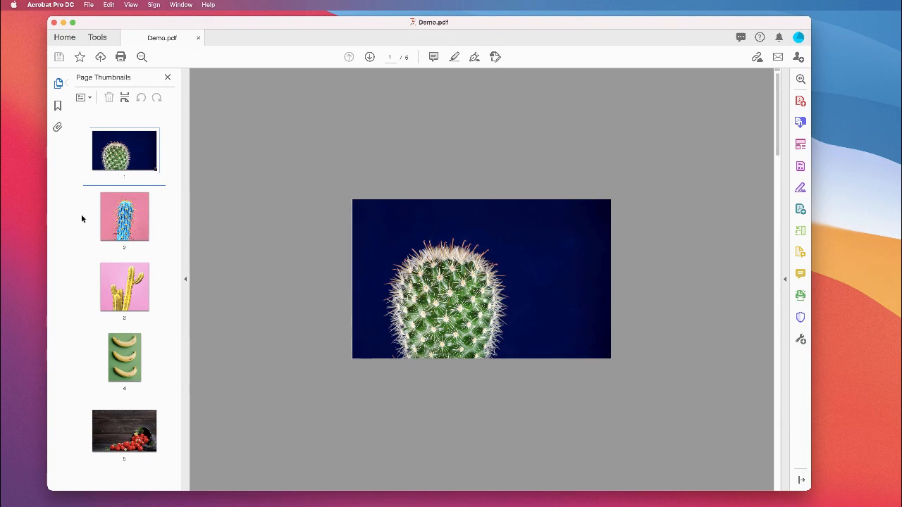